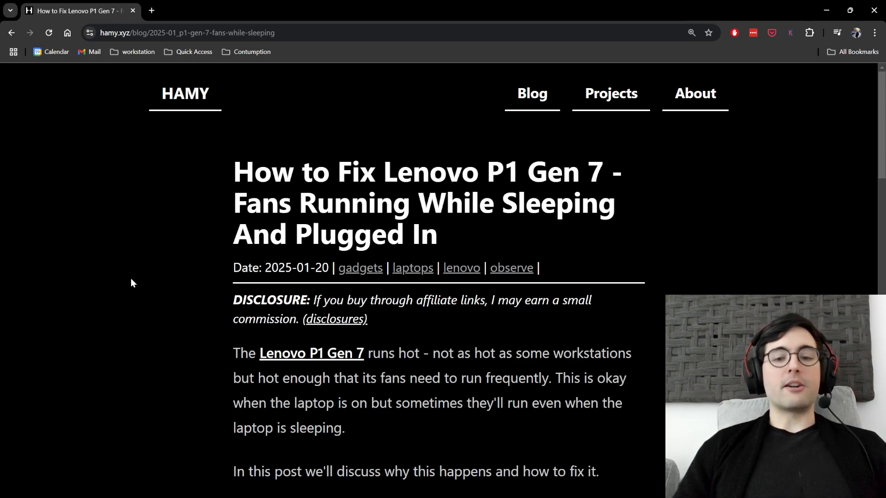
Step: Scroll the Lenovo P1 Gen 7 fan post down to 'The Problem' heading
scroll(down, 3)
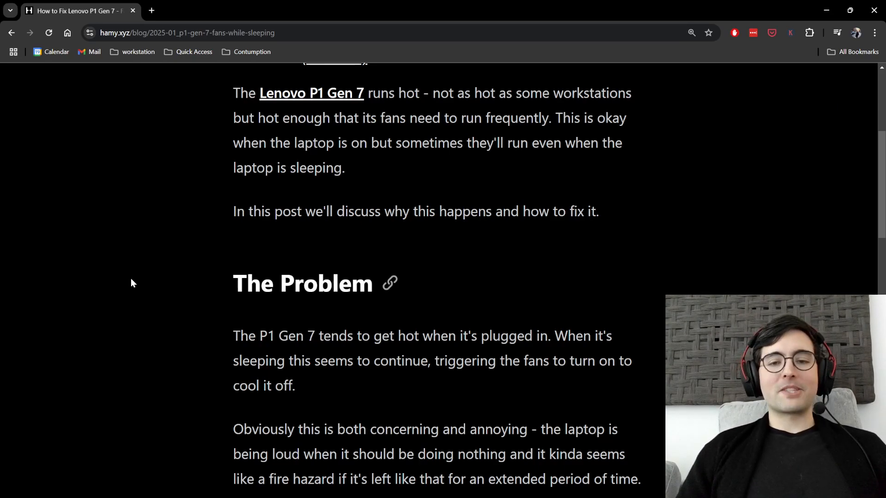
Step: Read 'The Fix' section, then launch Windows Power, sleep, and battery settings from Start search
scroll(down, 3)
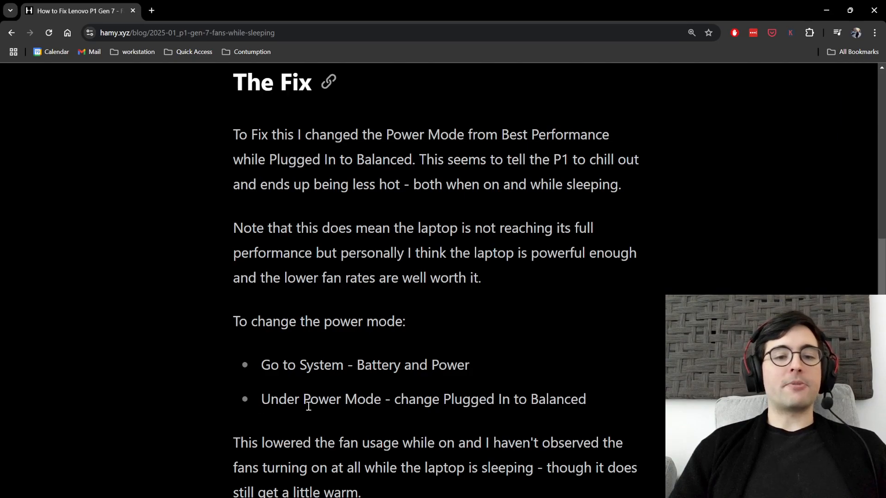
mouse_move(555, 355)
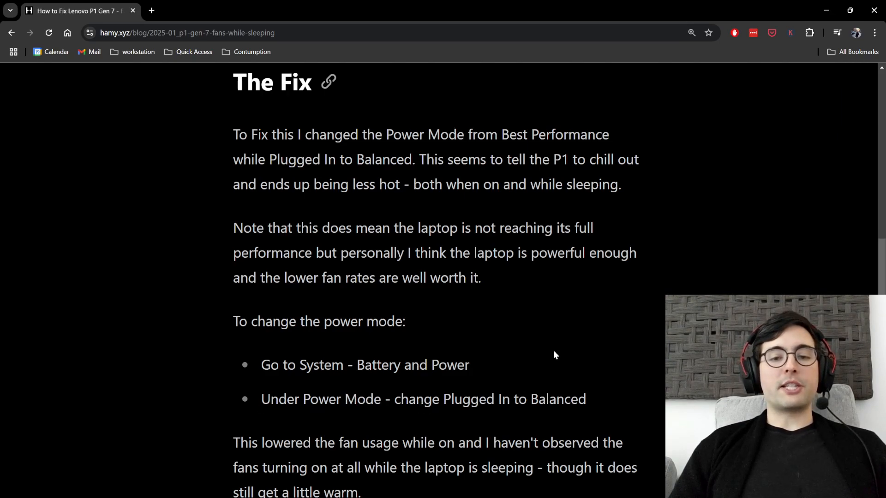
mouse_move(560, 340)
text(batter)
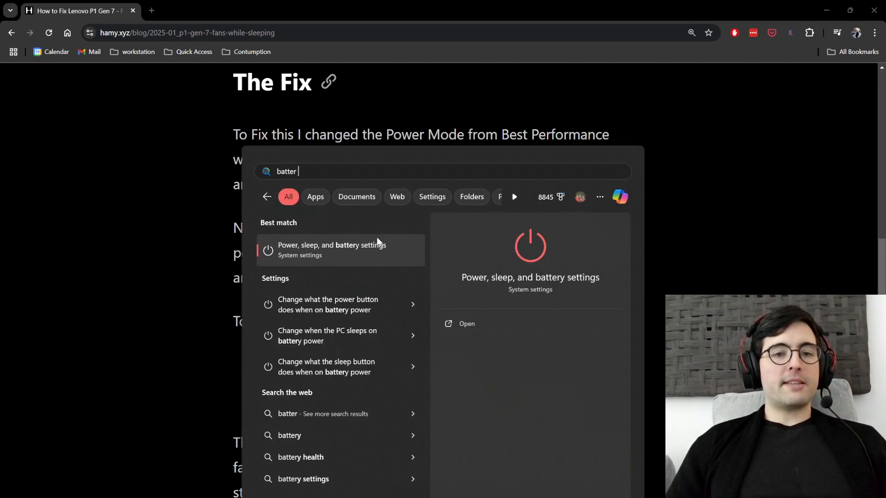
click(332, 250)
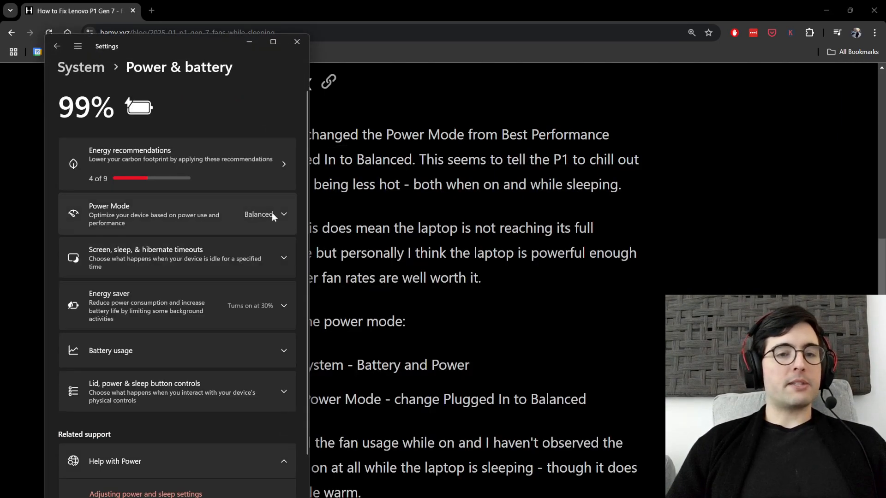
Step: Confirm the Plugged in power mode stays Balanced and close Settings
click(283, 214)
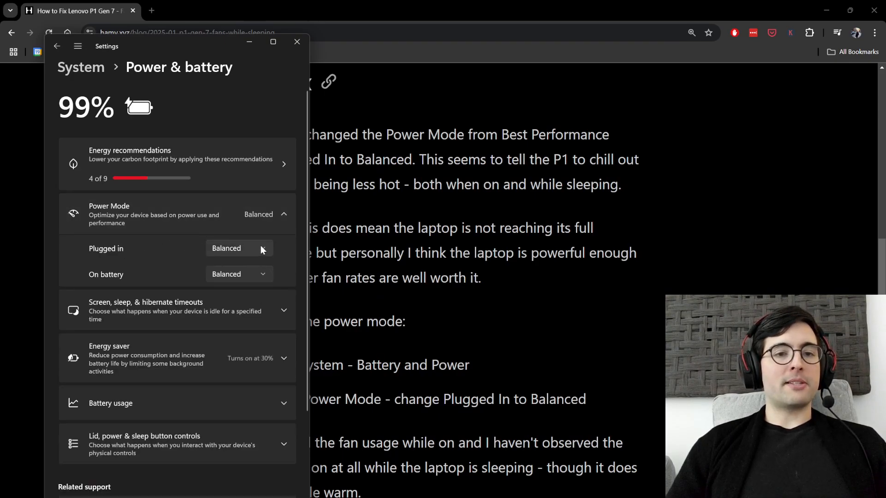
click(239, 248)
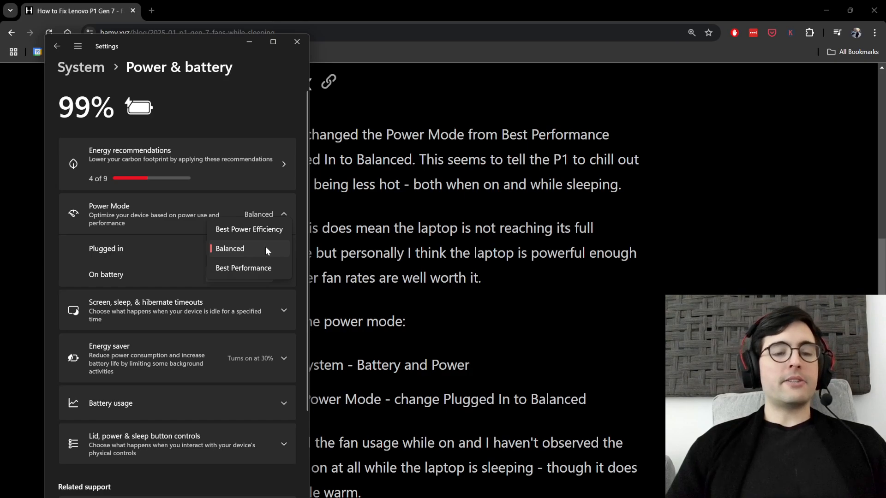
mouse_move(207, 258)
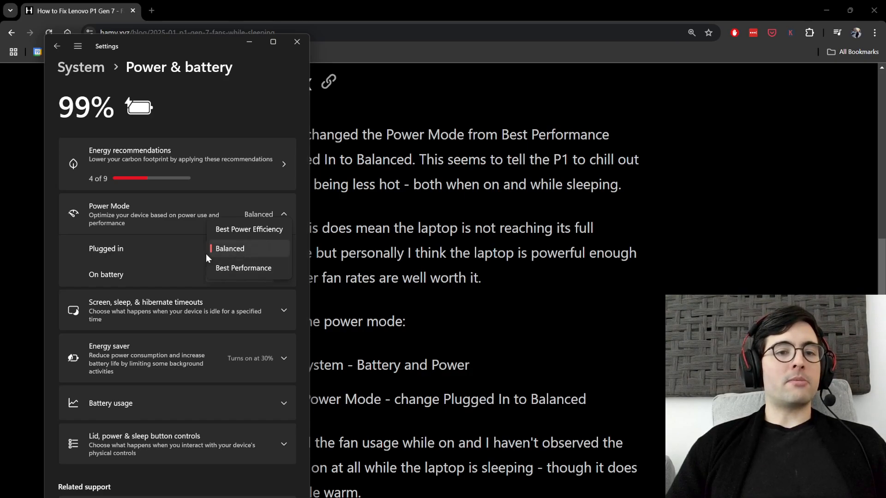
mouse_move(166, 252)
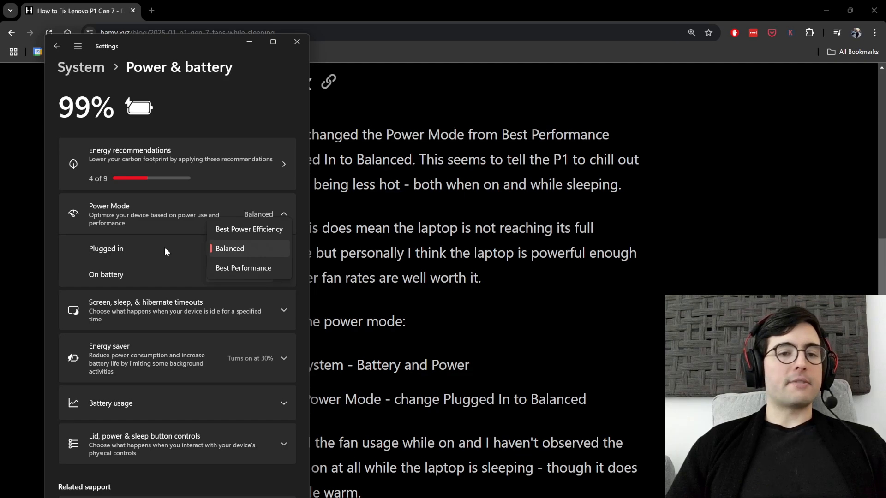
click(297, 42)
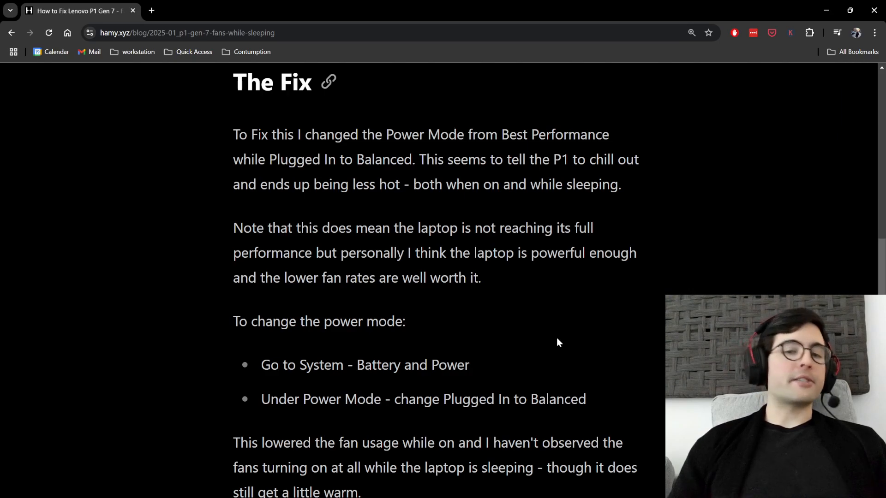
Step: Scroll to the post's 'Next' section listing related Lenovo P1 posts
scroll(down, 3)
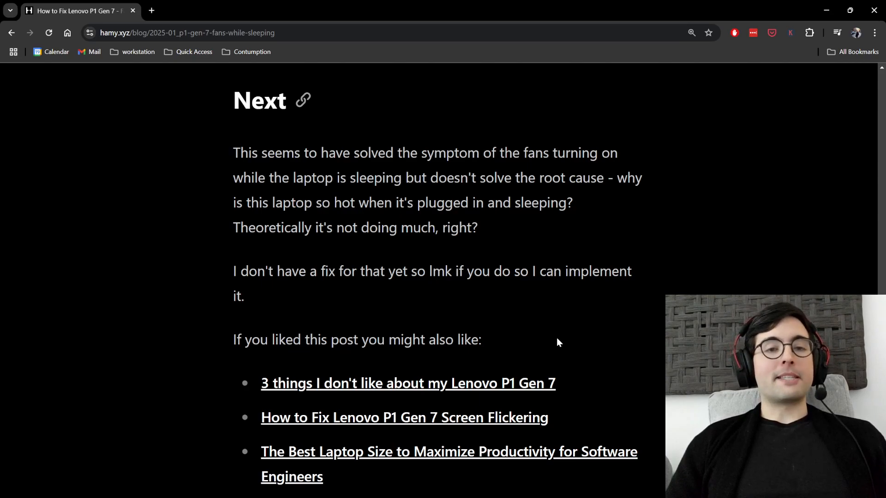
mouse_move(618, 325)
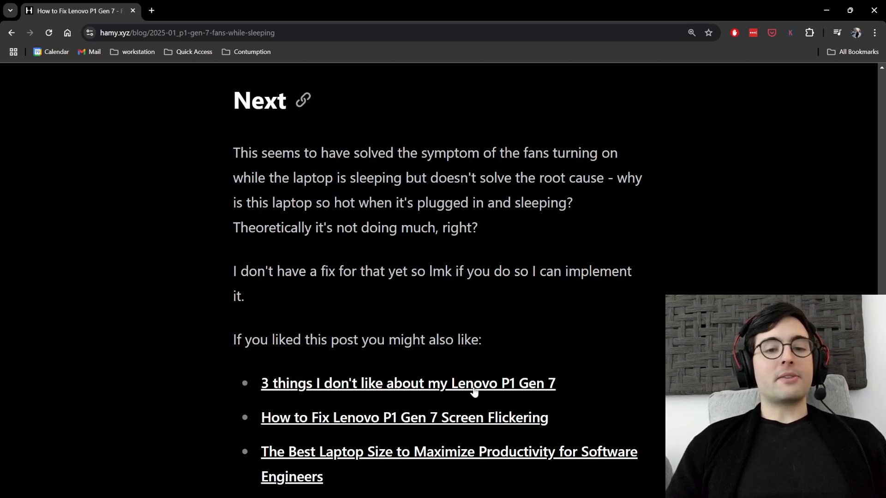
mouse_move(617, 320)
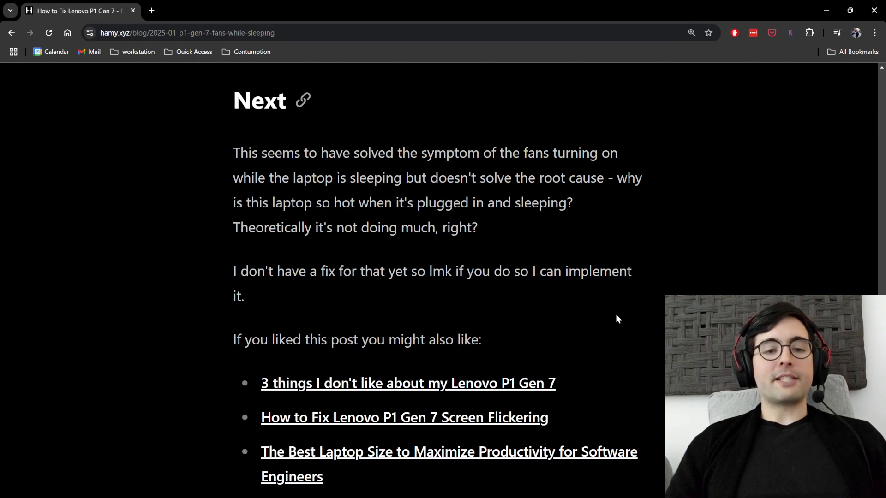
mouse_move(415, 424)
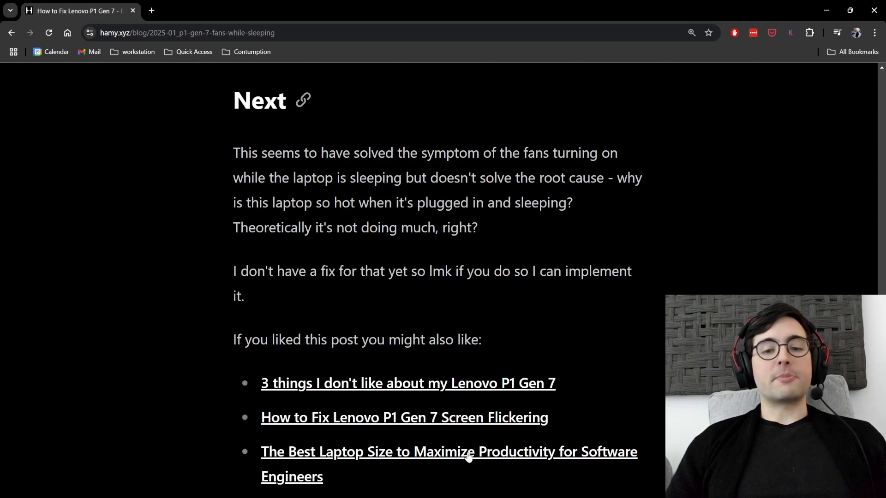
mouse_move(579, 217)
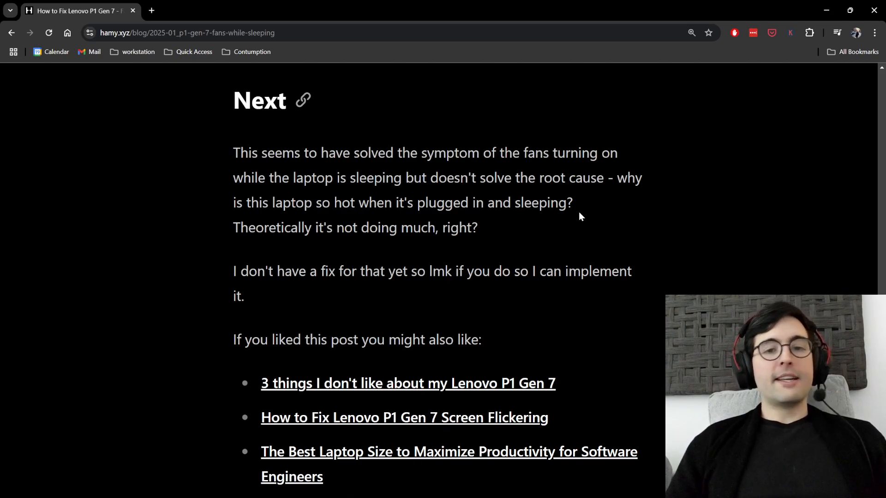